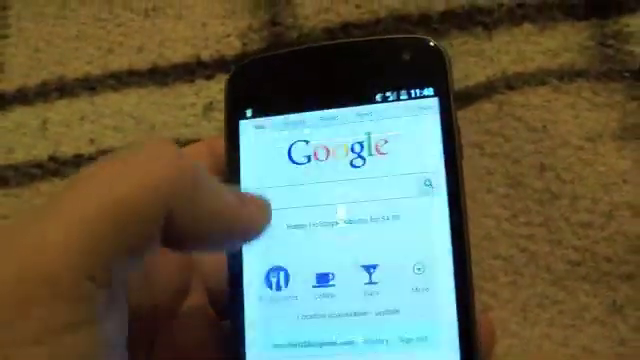
Begin a new search from the Google home page search box.
{"action": "left_click", "coordinate": [424, 188]}
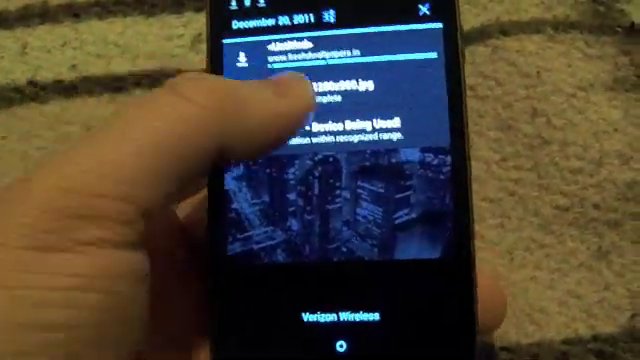
View the downloaded city-skyline JPG in Gallery from the download notification.
{"action": "left_click", "coordinate": [300, 90]}
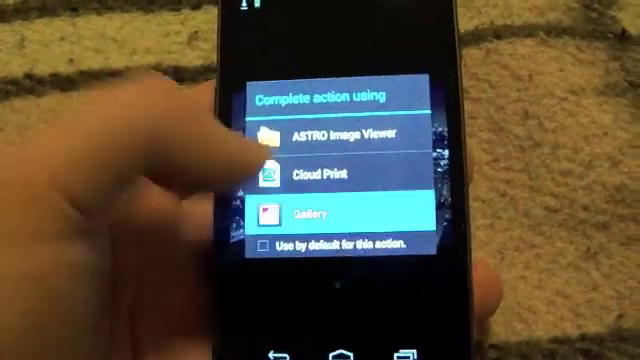
{"action": "left_click", "coordinate": [312, 212]}
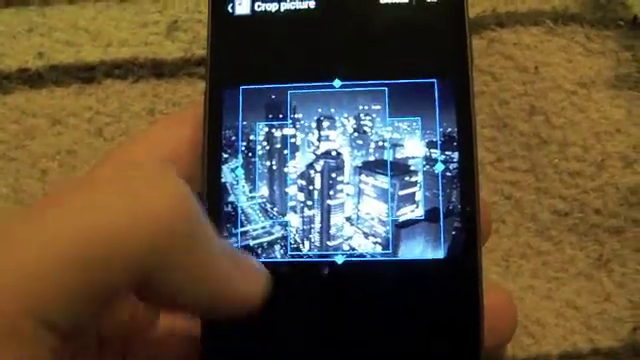
Accept the crop to apply the city night image as wallpaper and return Home.
{"action": "left_click", "coordinate": [424, 12]}
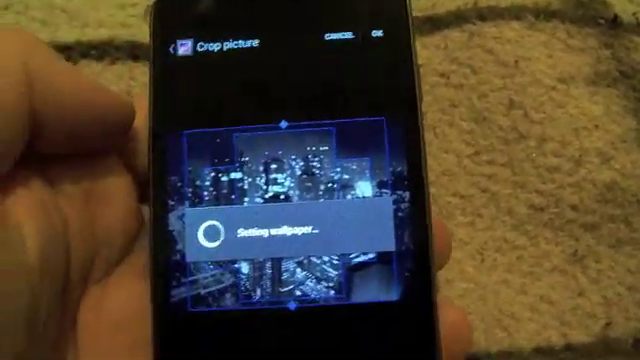
{"action": "left_click", "coordinate": [376, 40]}
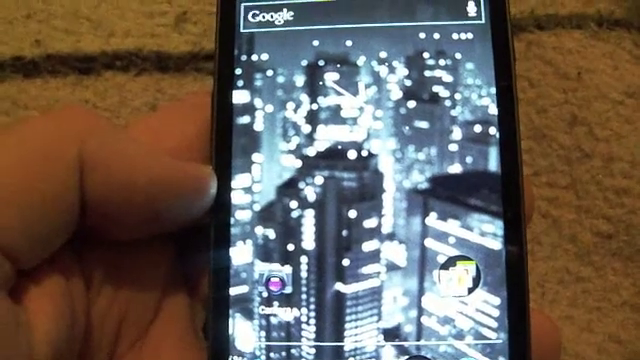